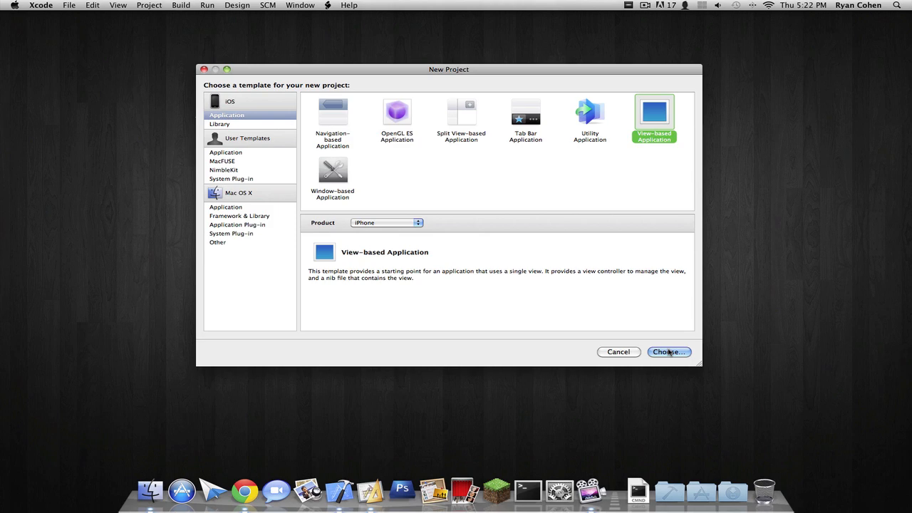
Create a View-based Application project named ChangeText saved to the Desktop
click(667, 351)
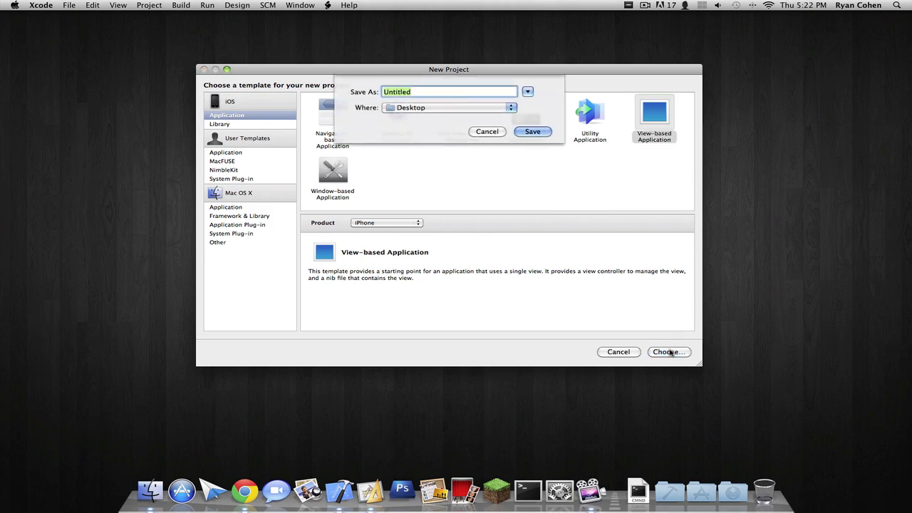
text(ChangeY)
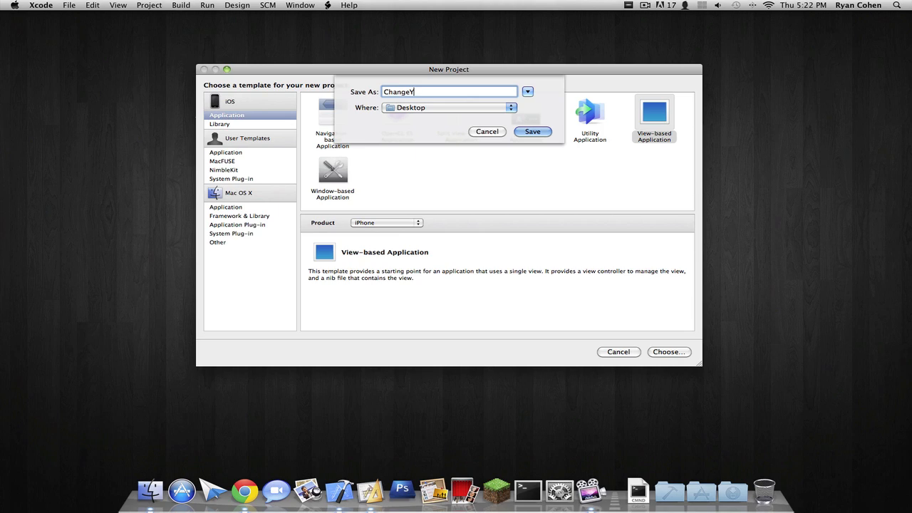
key(Backspace)
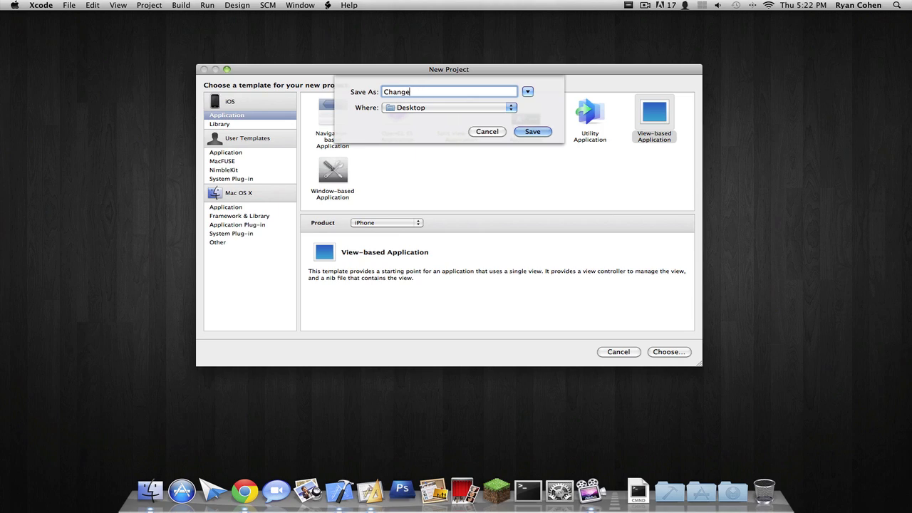
click(532, 131)
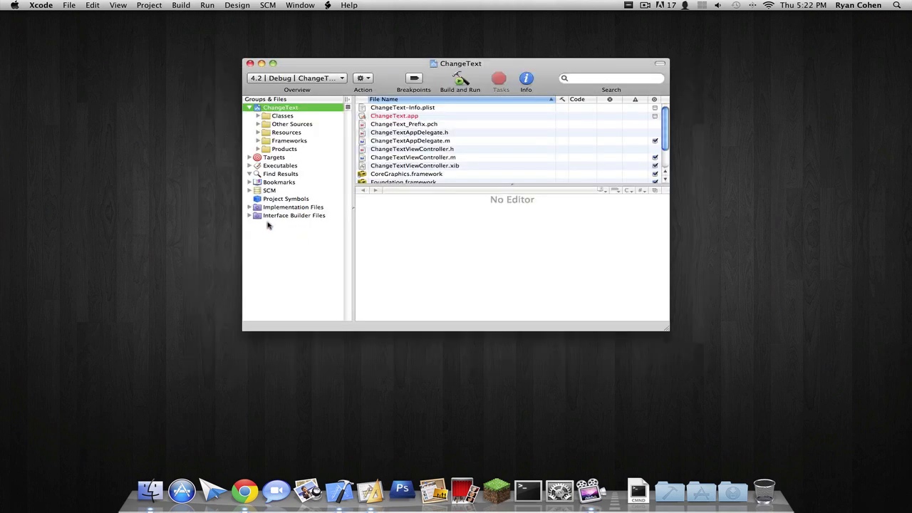
Set the build destination to the Simulator instead of a device
click(296, 78)
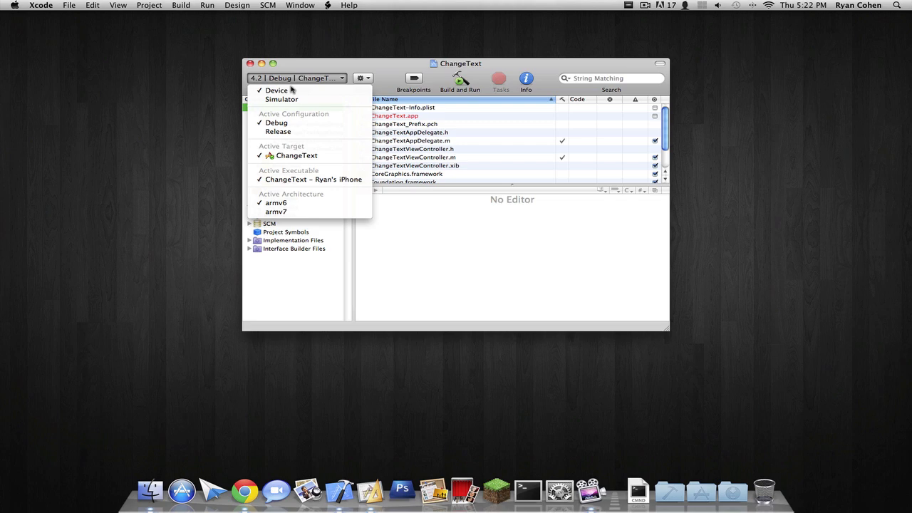
click(282, 99)
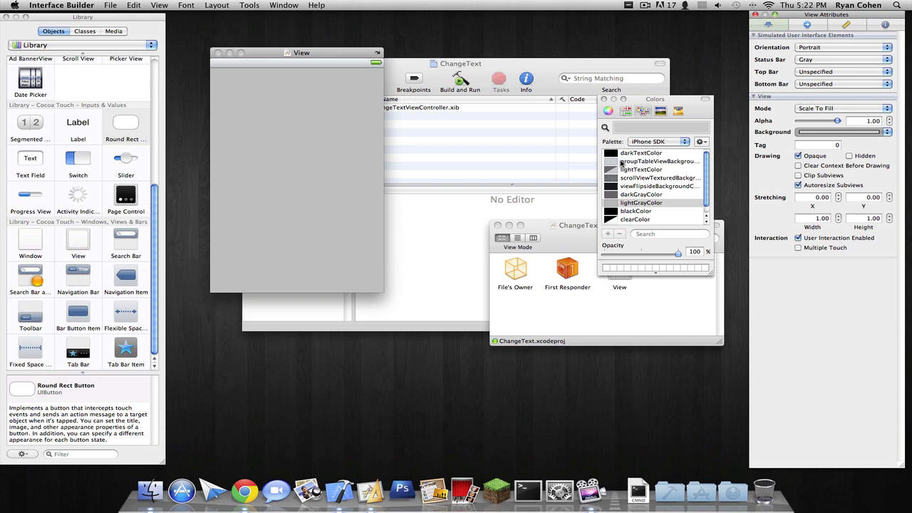
Set the background to groupTableViewBackgroundColor, add a navigation bar titled ChangeText, and place a button
click(659, 161)
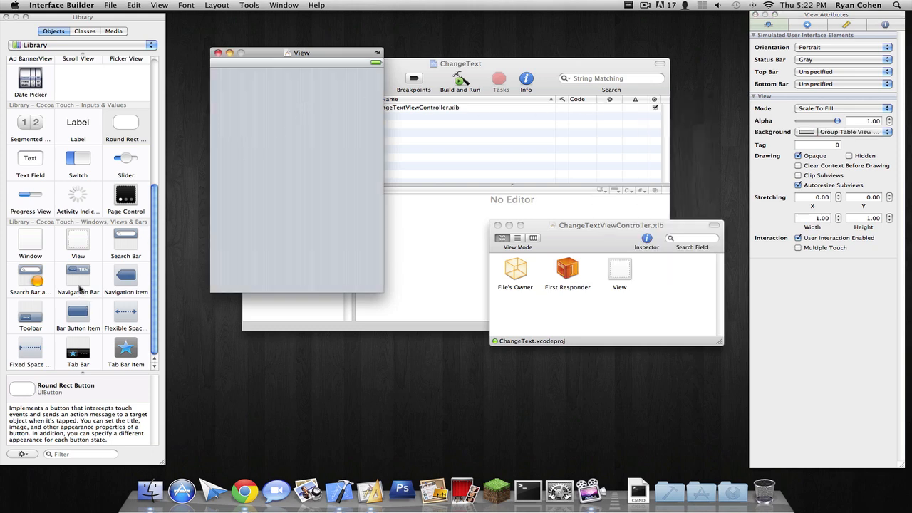
click(77, 278)
text(C)
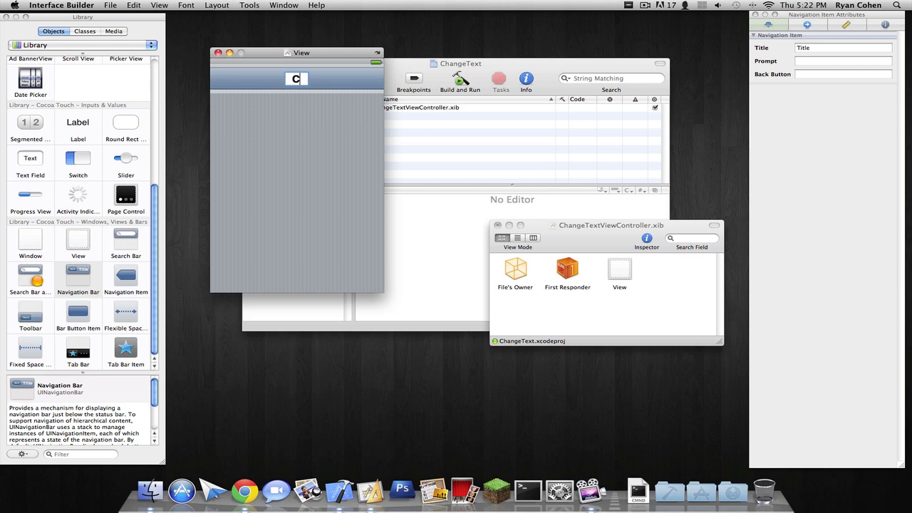
text(hangeText')
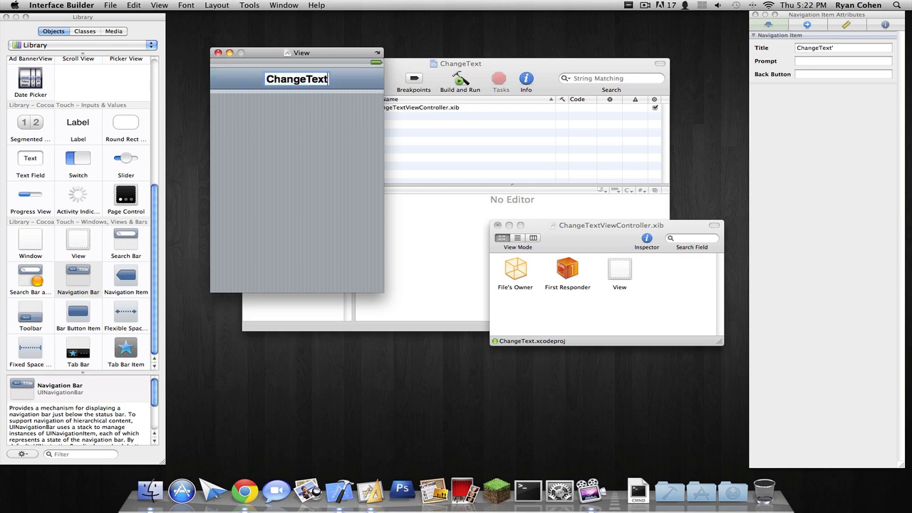
drag(125, 122, 240, 151)
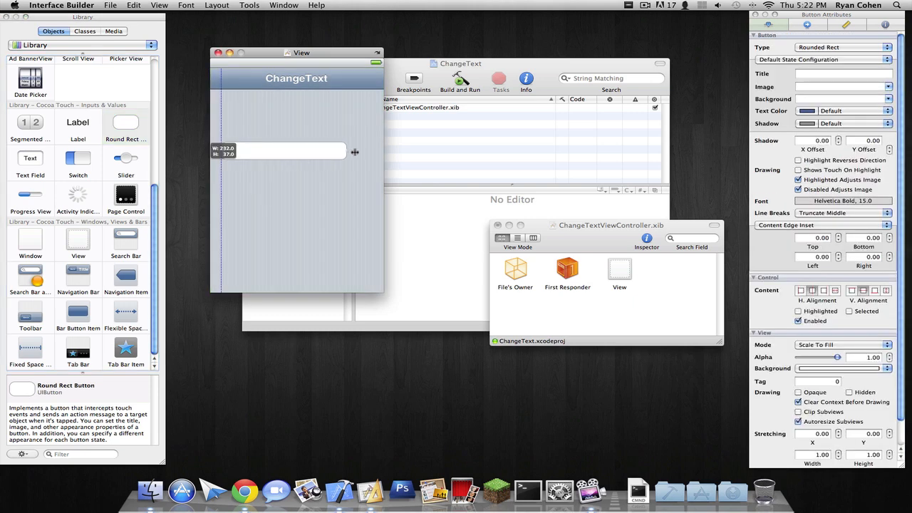
Title the widened button Change and add a Label above it
text(Change)
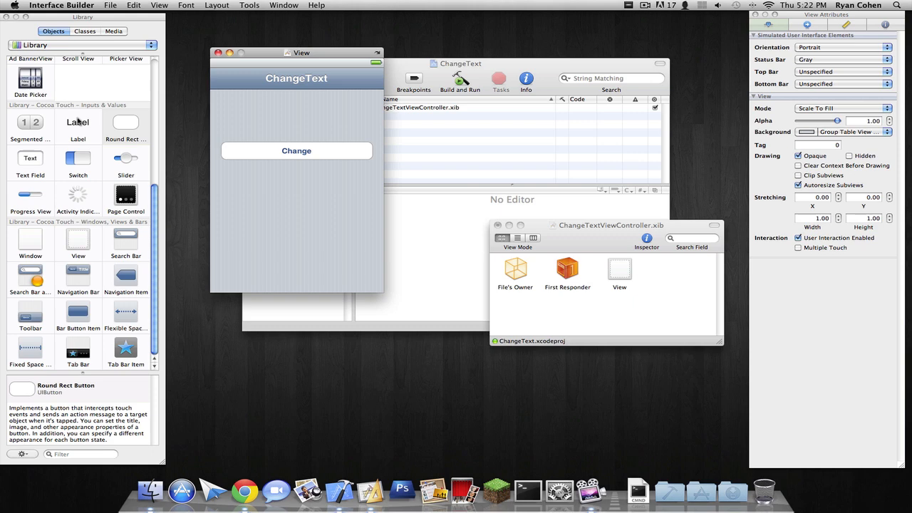
drag(78, 122, 231, 102)
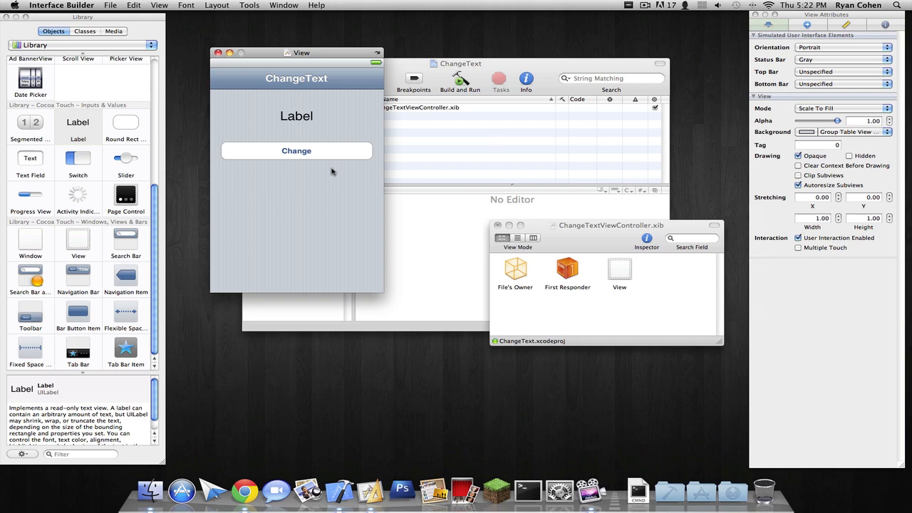
mouse_move(498, 225)
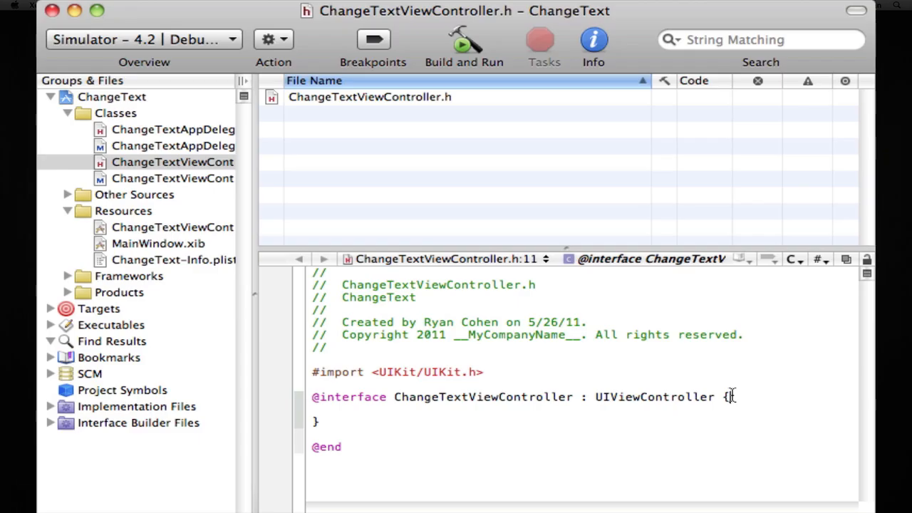
Declare IBOutlet UILabel *label; in ChangeTextViewController.h
text(IBOutlet UI)
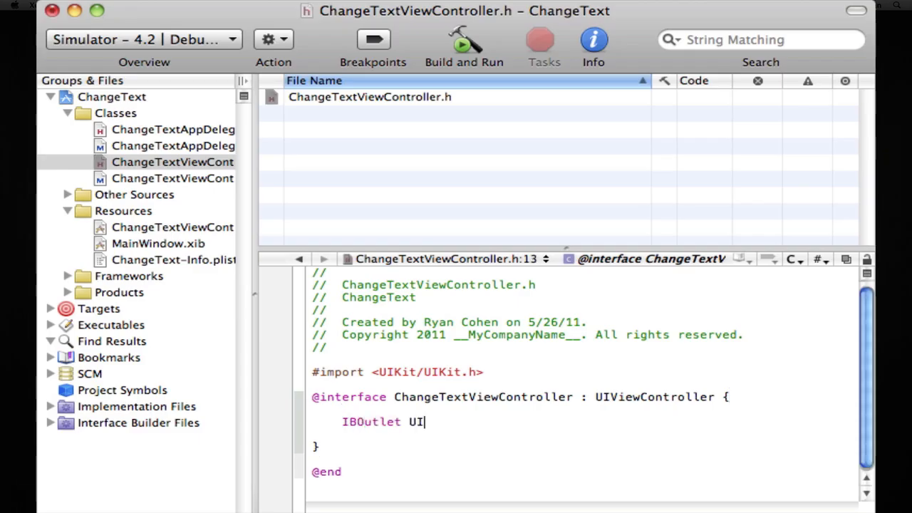
text(Label *)
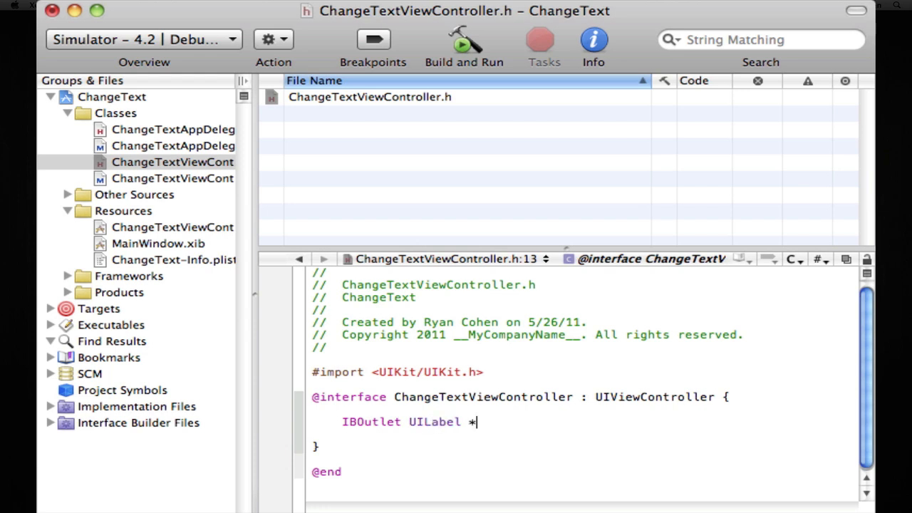
text(label;)
text(- (IBAction)change:(id)sender;)
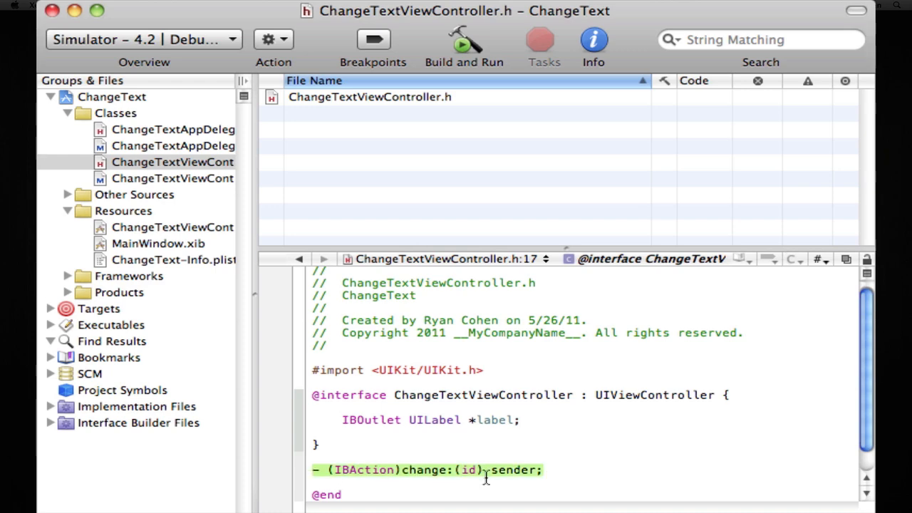
Write the change: IBAction in ChangeTextViewController.m setting label.text to @"Hello!"
click(172, 178)
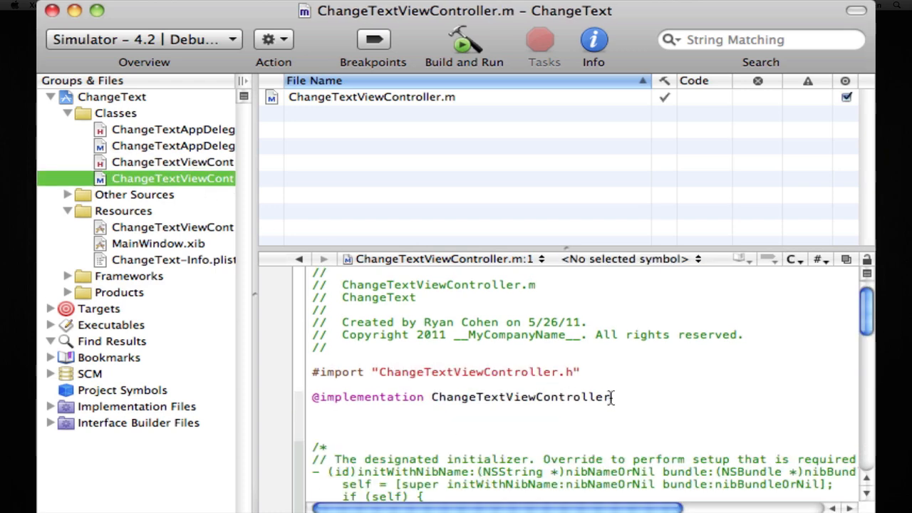
text(- (IBAction)change:(id) sender {)
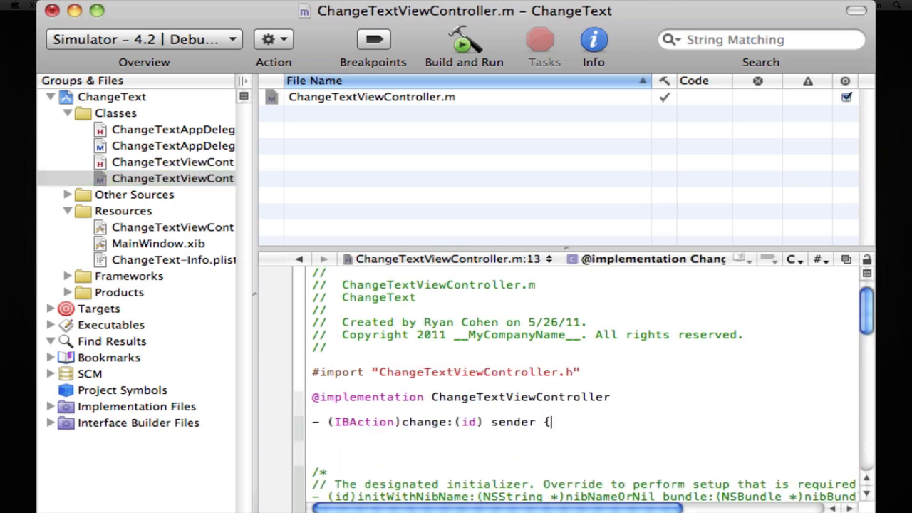
text(label)
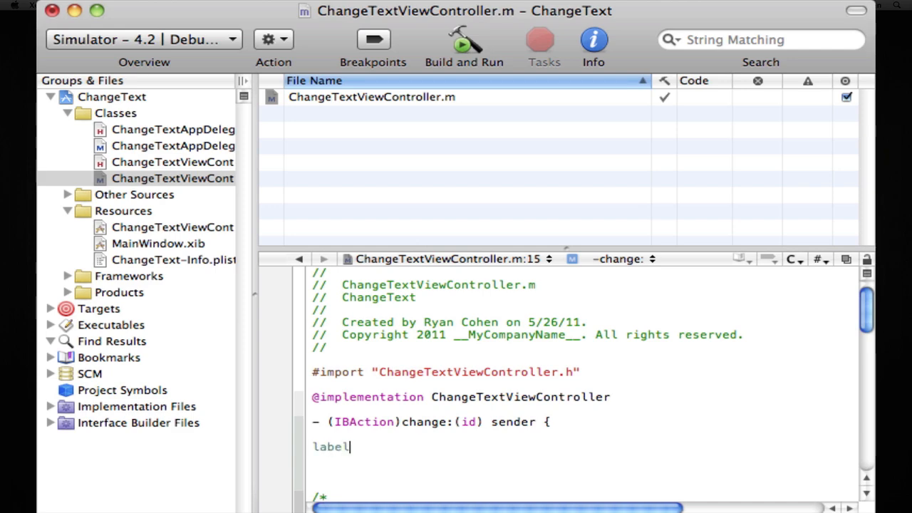
text(.text =)
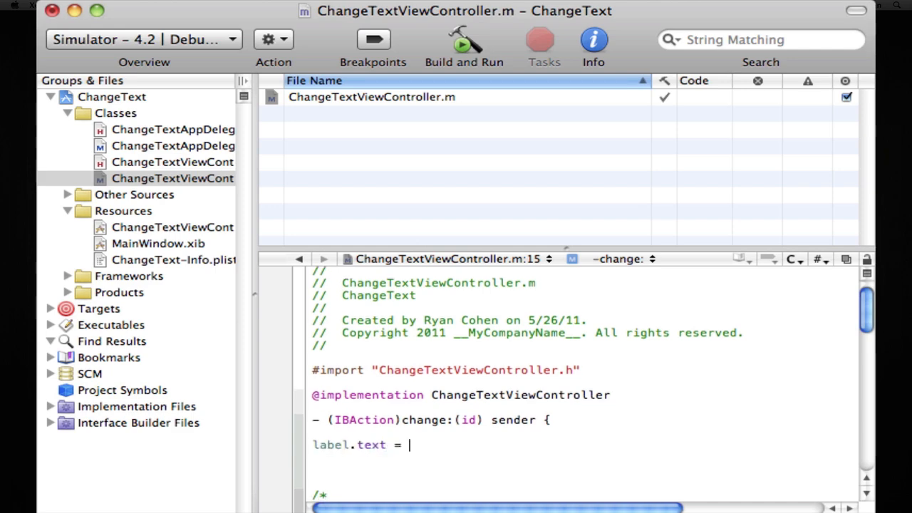
text(@"Hello)
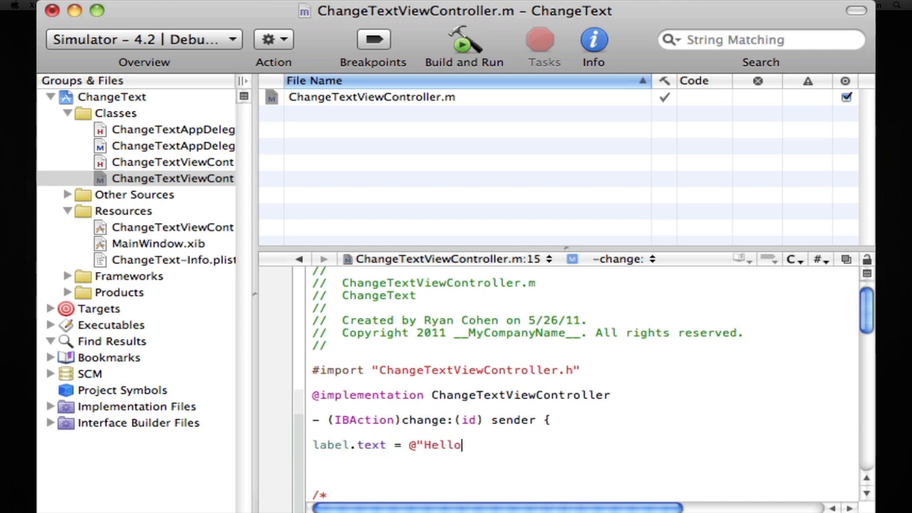
text(!")
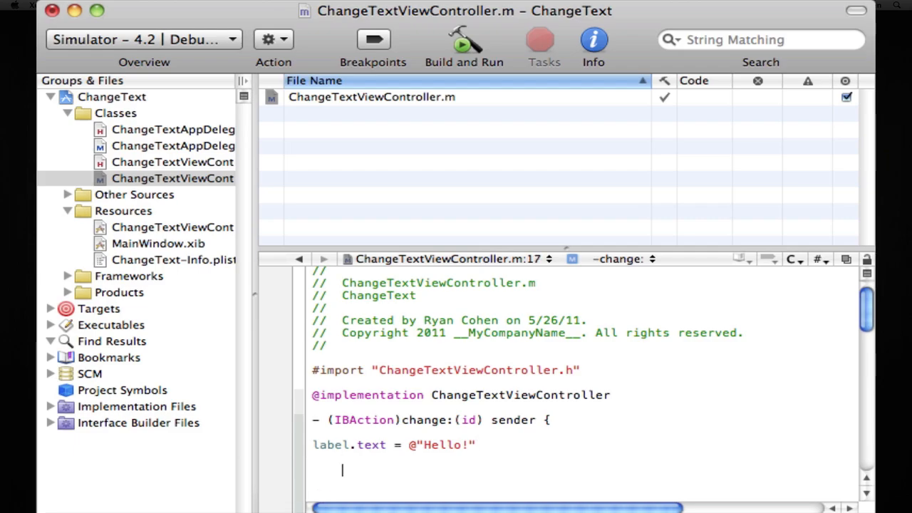
text(})
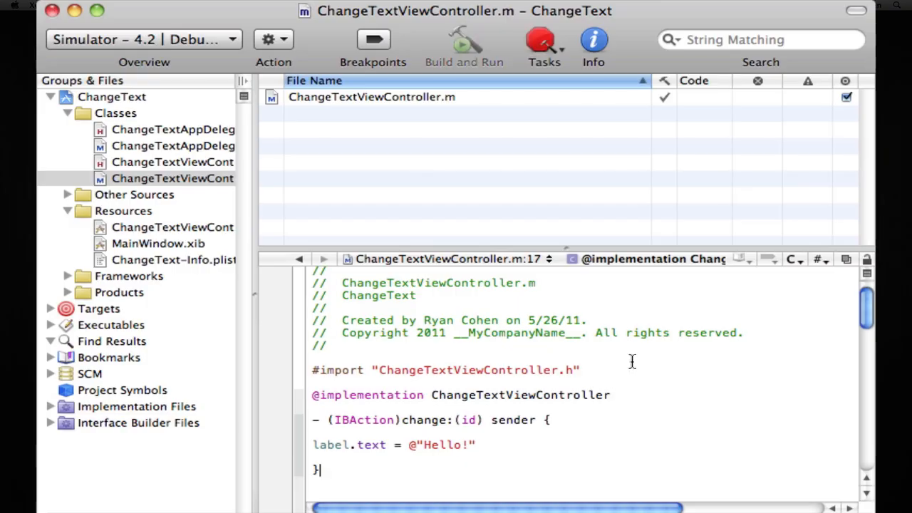
Build and fix the error by adding the missing semicolon
click(475, 42)
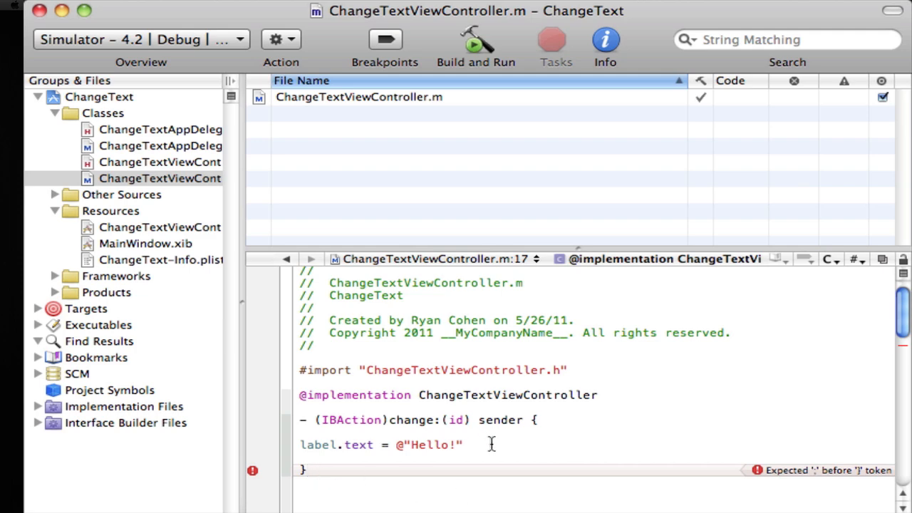
text(;)
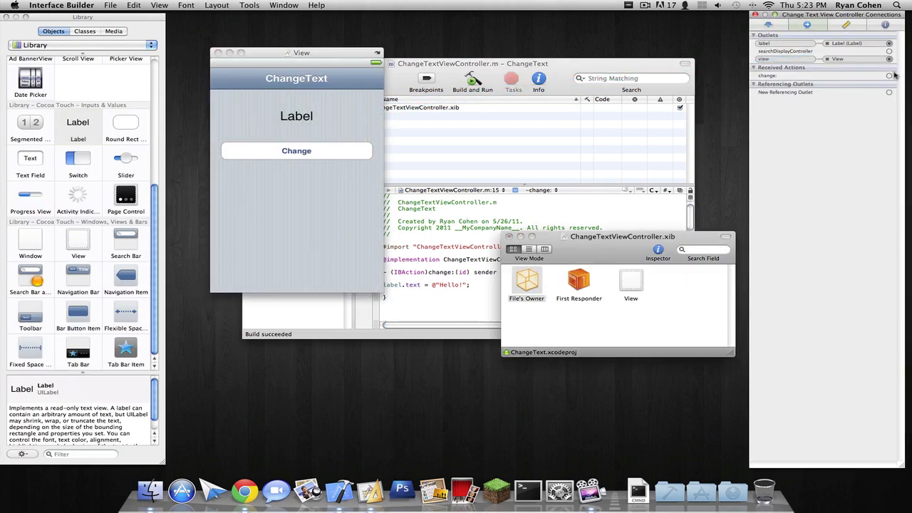
Close the View and ChangeTextViewController.xib windows in Interface Builder
click(888, 75)
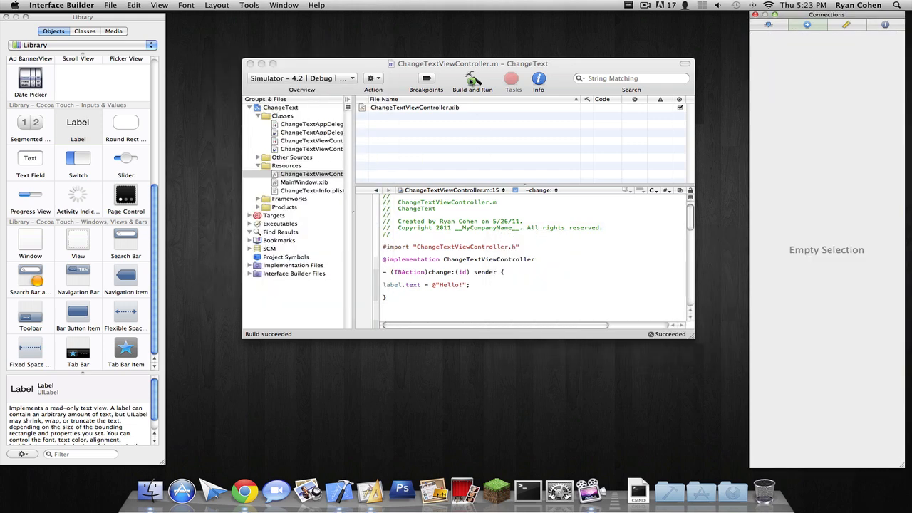
Build and Run ChangeText in the Simulator and tap Change so the label shows Hello!
click(472, 81)
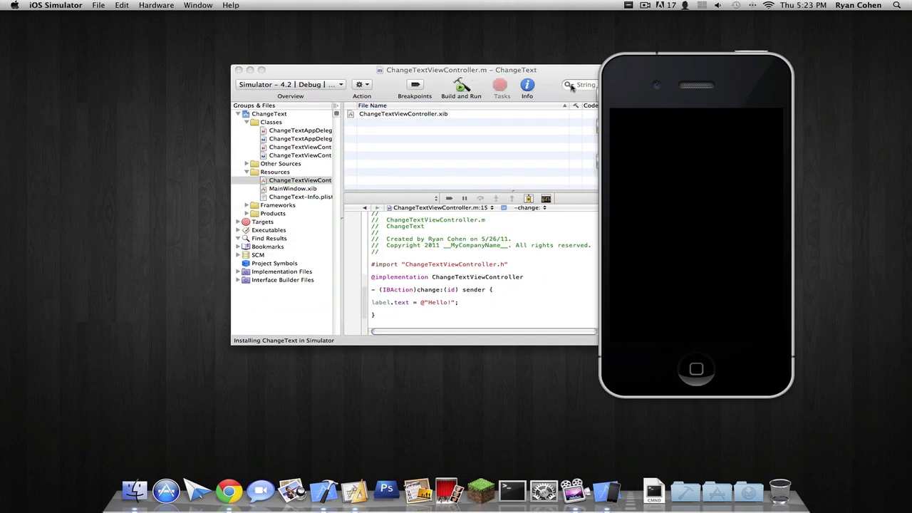
click(461, 85)
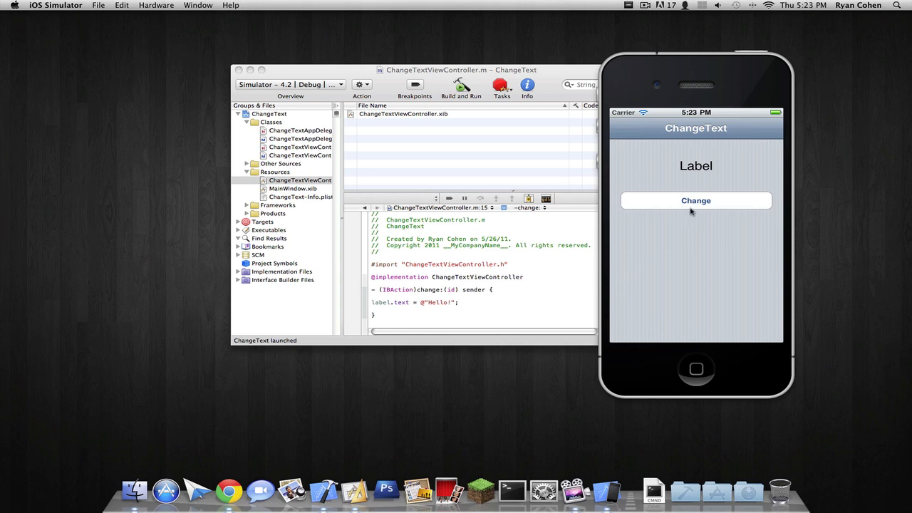
click(695, 200)
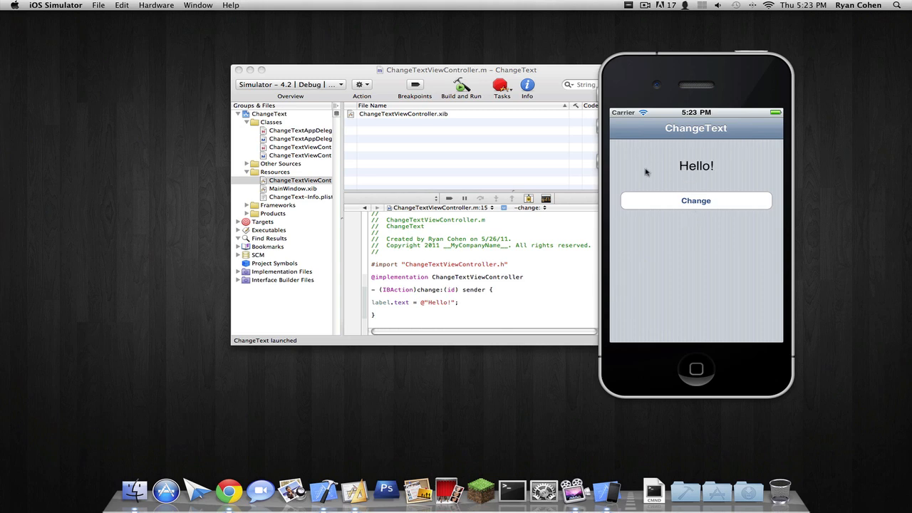
mouse_move(659, 336)
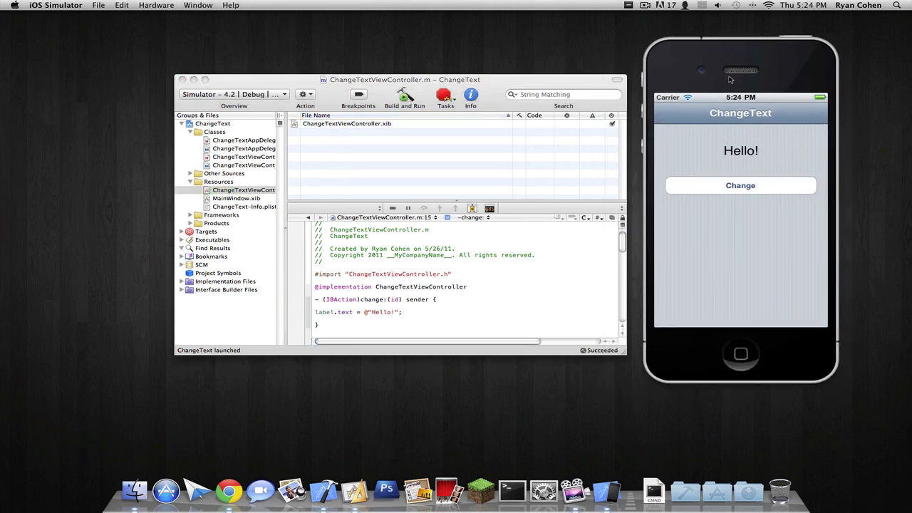
mouse_move(496, 275)
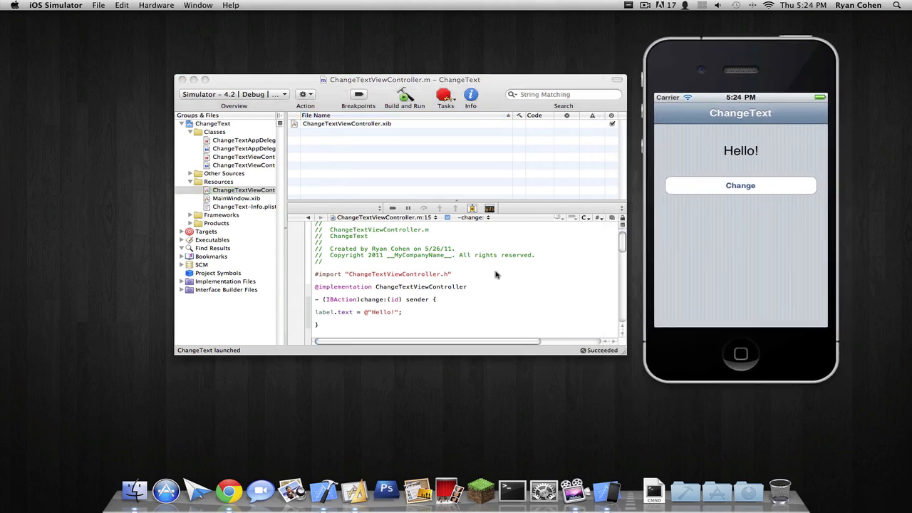
mouse_move(621, 241)
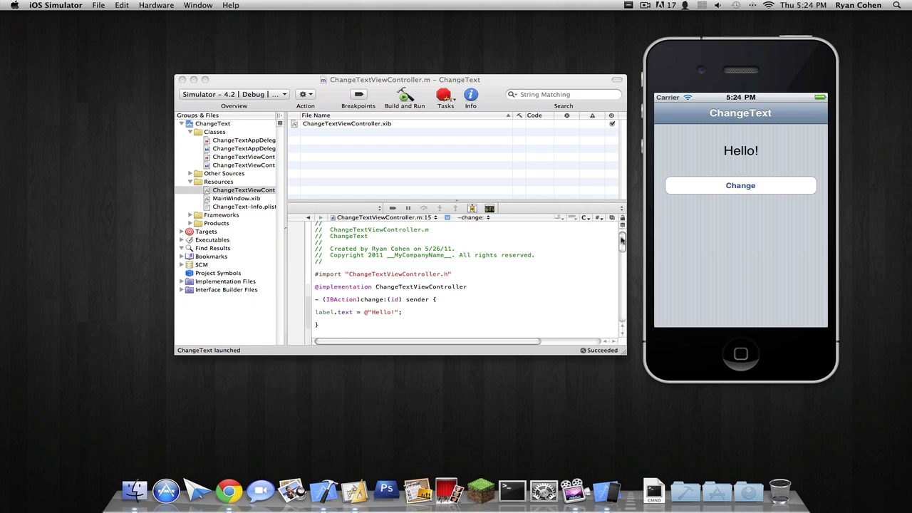
mouse_move(722, 207)
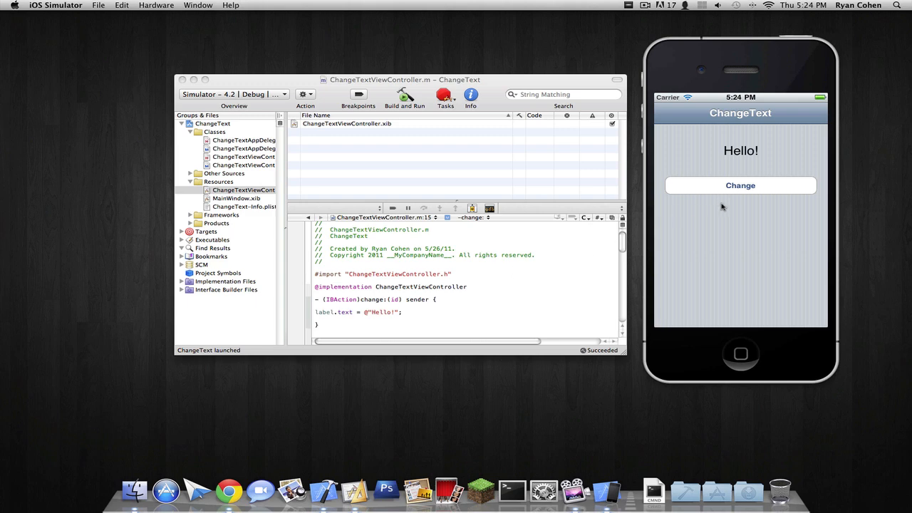
click(645, 5)
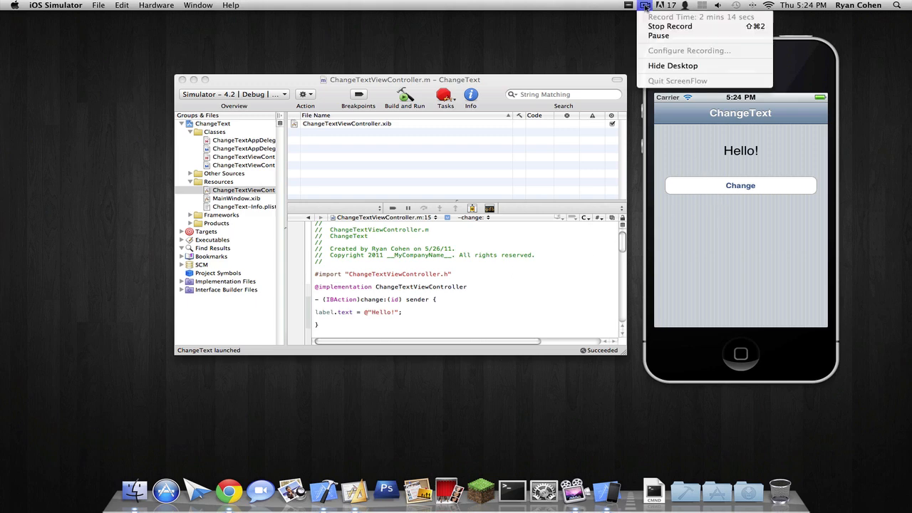